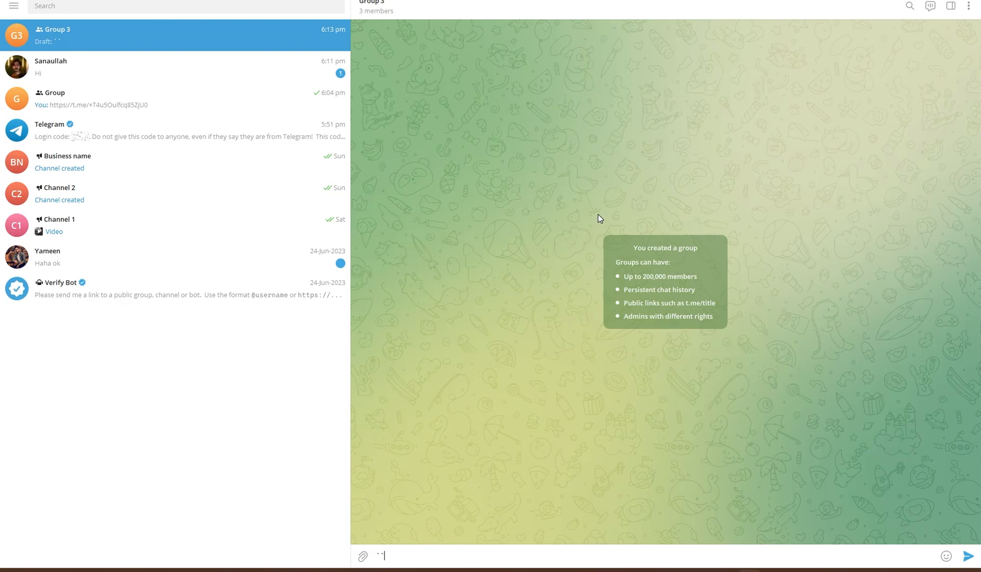
mouse_move(531, 227)
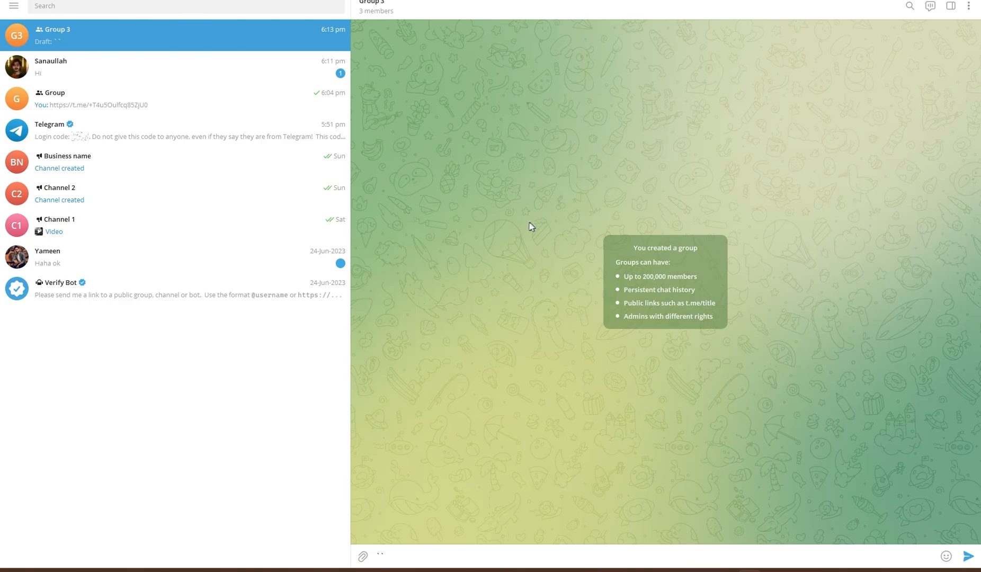
mouse_move(518, 238)
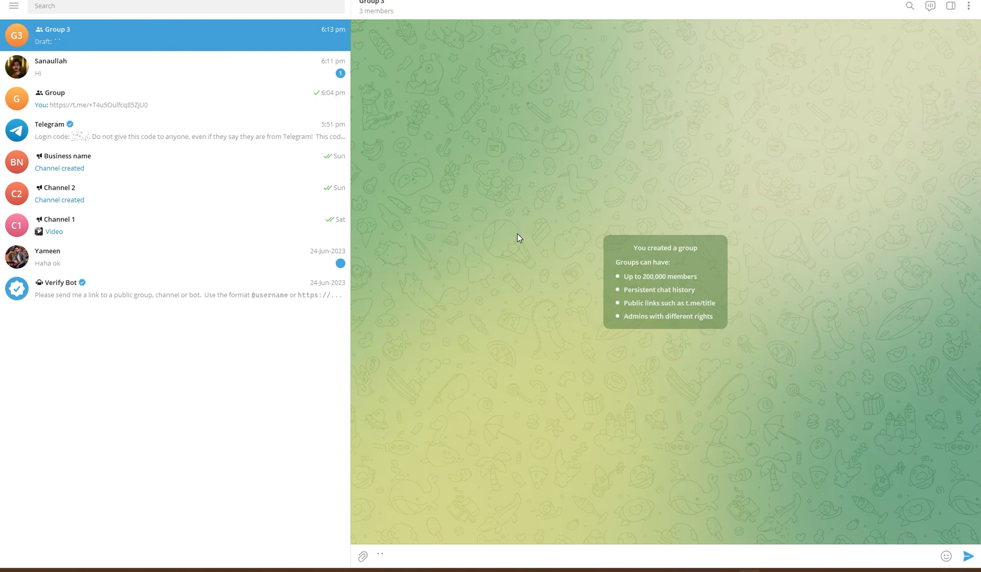
mouse_move(327, 563)
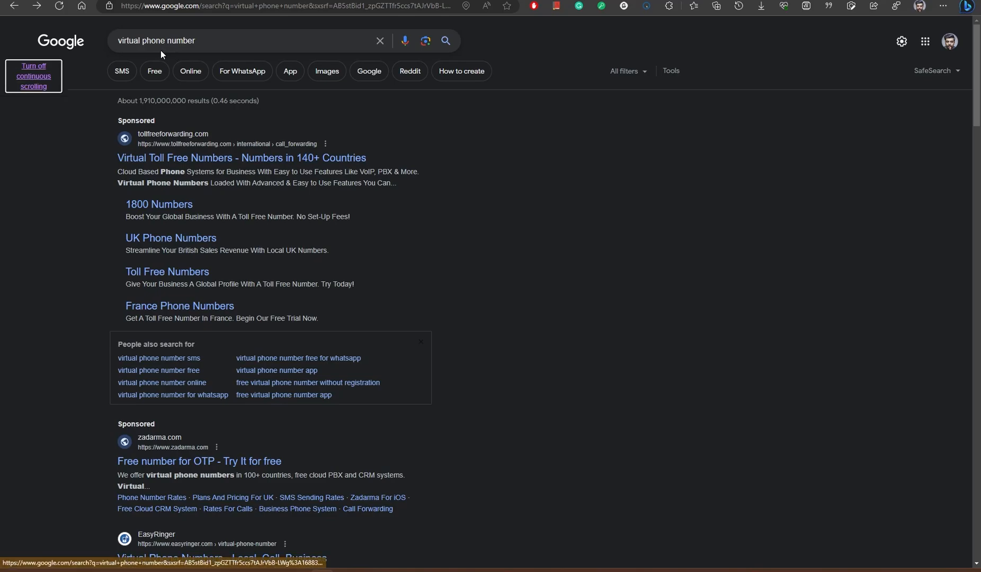
Step: Reach the tollfreeforwarding.com 'UK Phone Numbers' offer from the 'virtual phone number' results
left_click(188, 40)
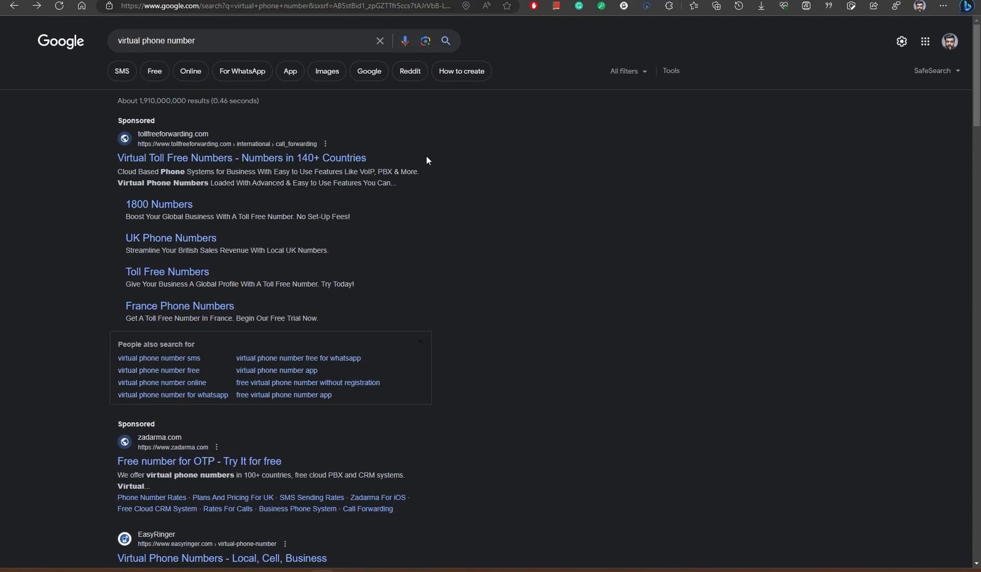
mouse_move(270, 168)
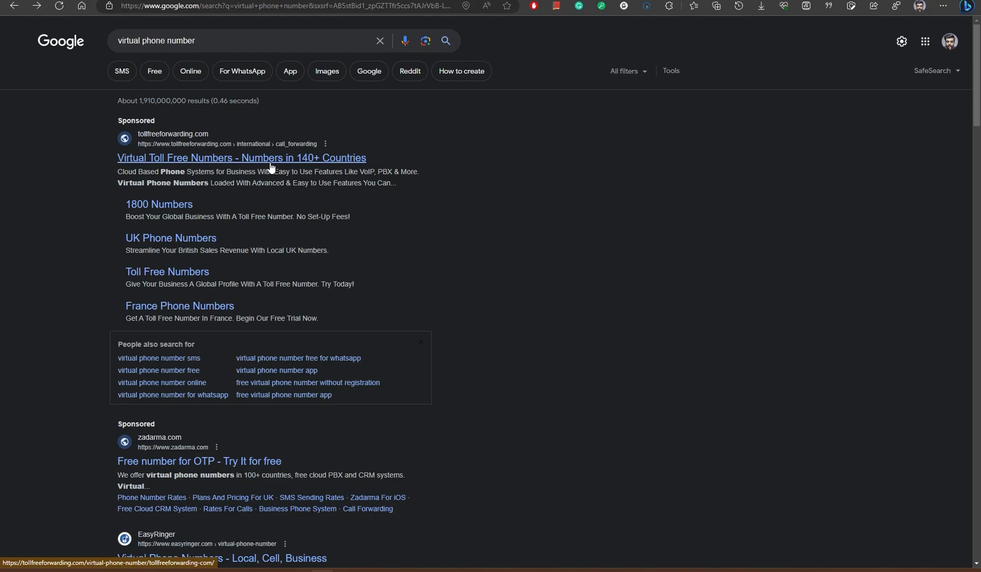
mouse_move(171, 243)
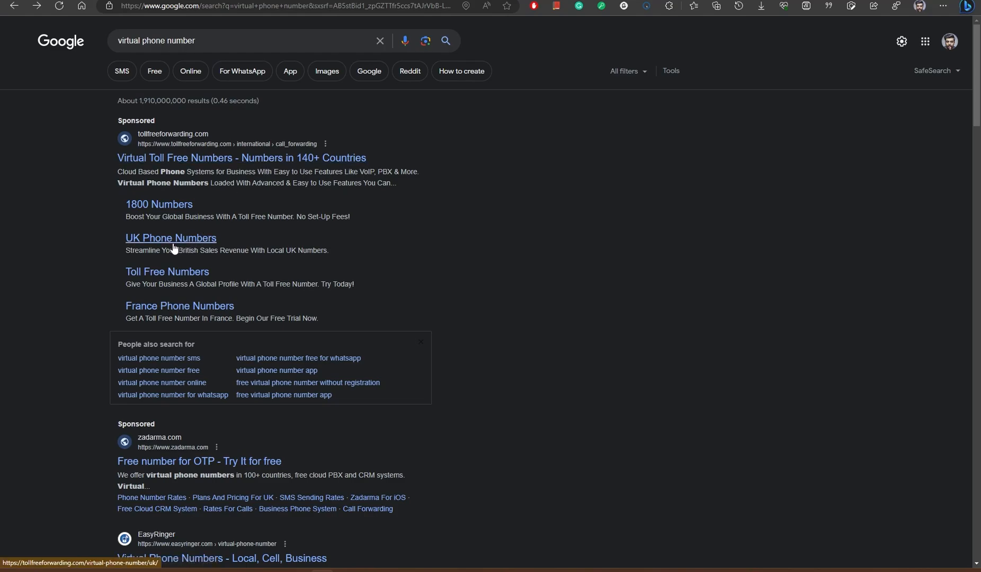
left_click(170, 239)
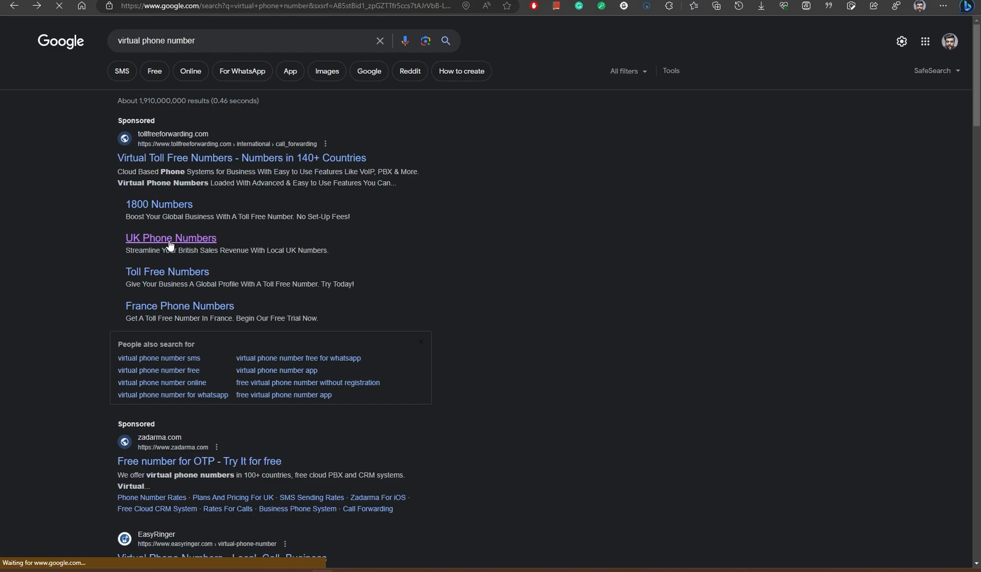
left_click(171, 239)
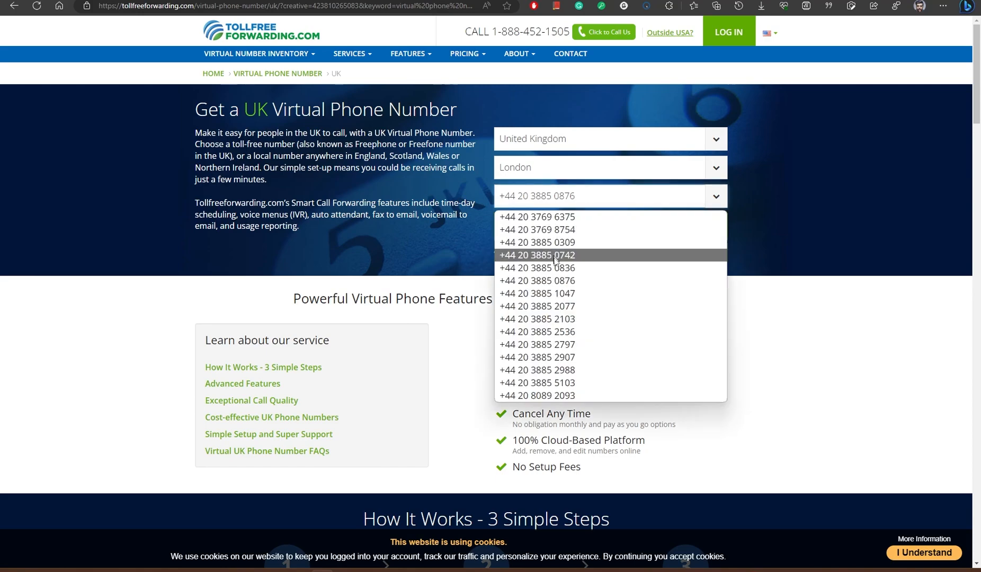
left_click(538, 216)
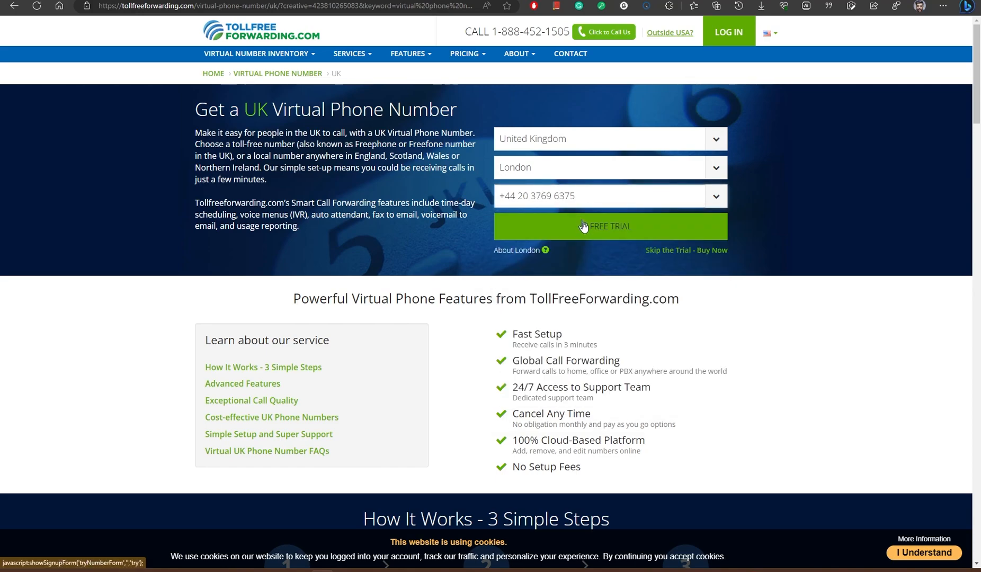